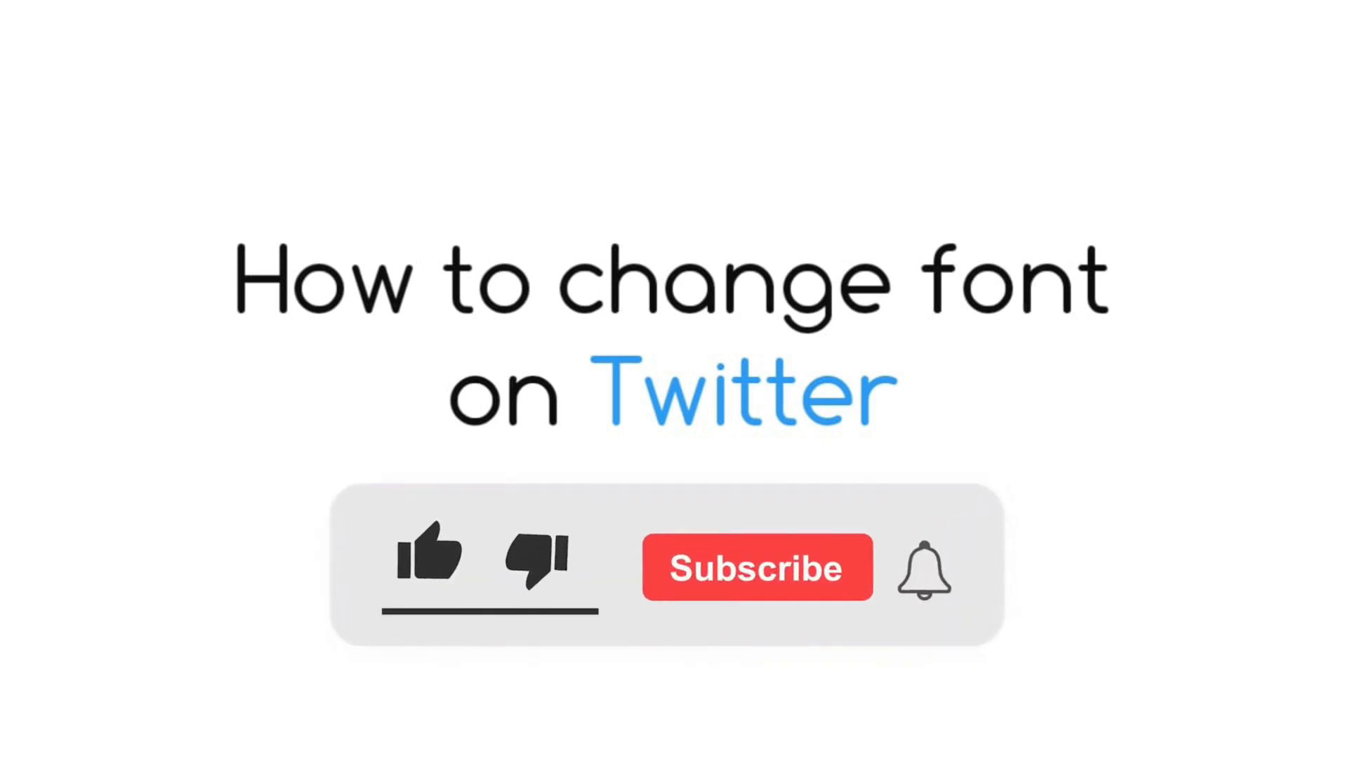
- Open the LingoJam Fancy Text Generator from the Google results for 'Fancy text'
click(430, 559)
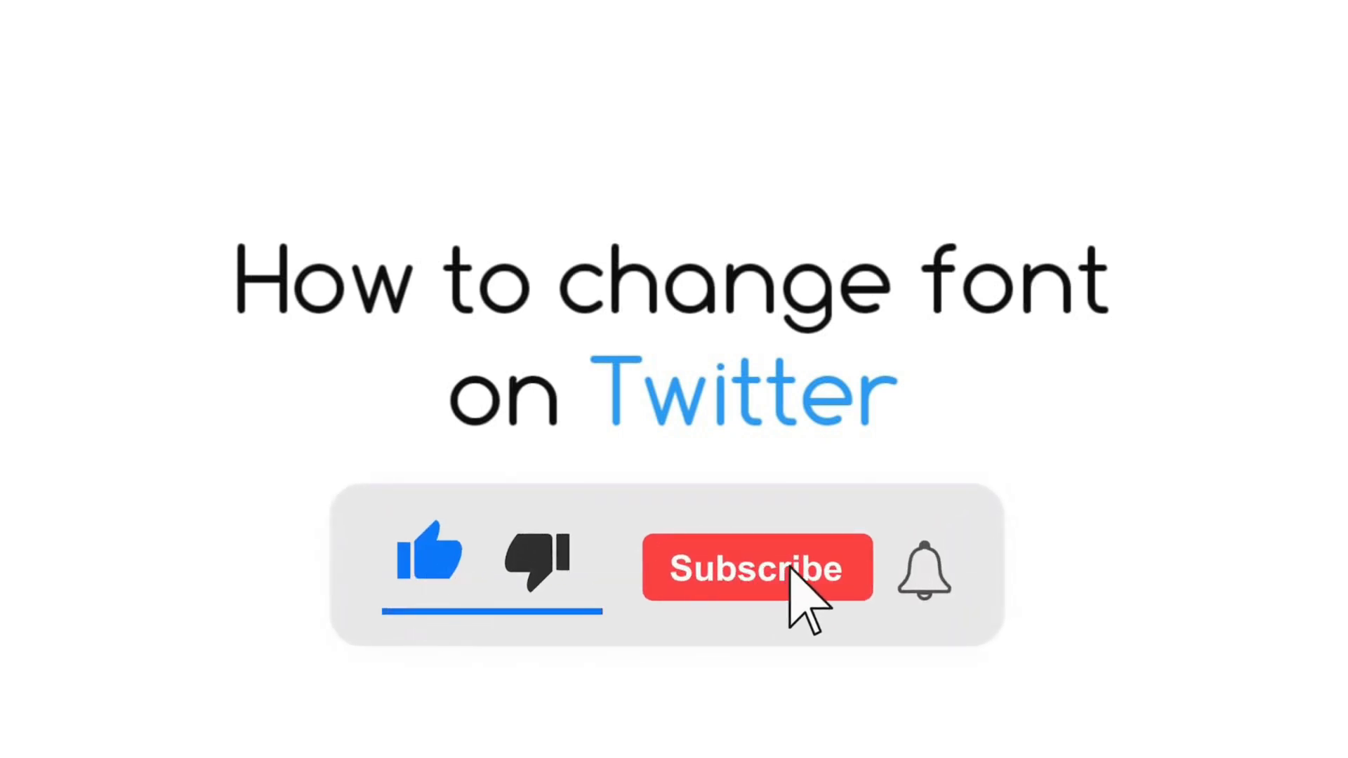
click(758, 567)
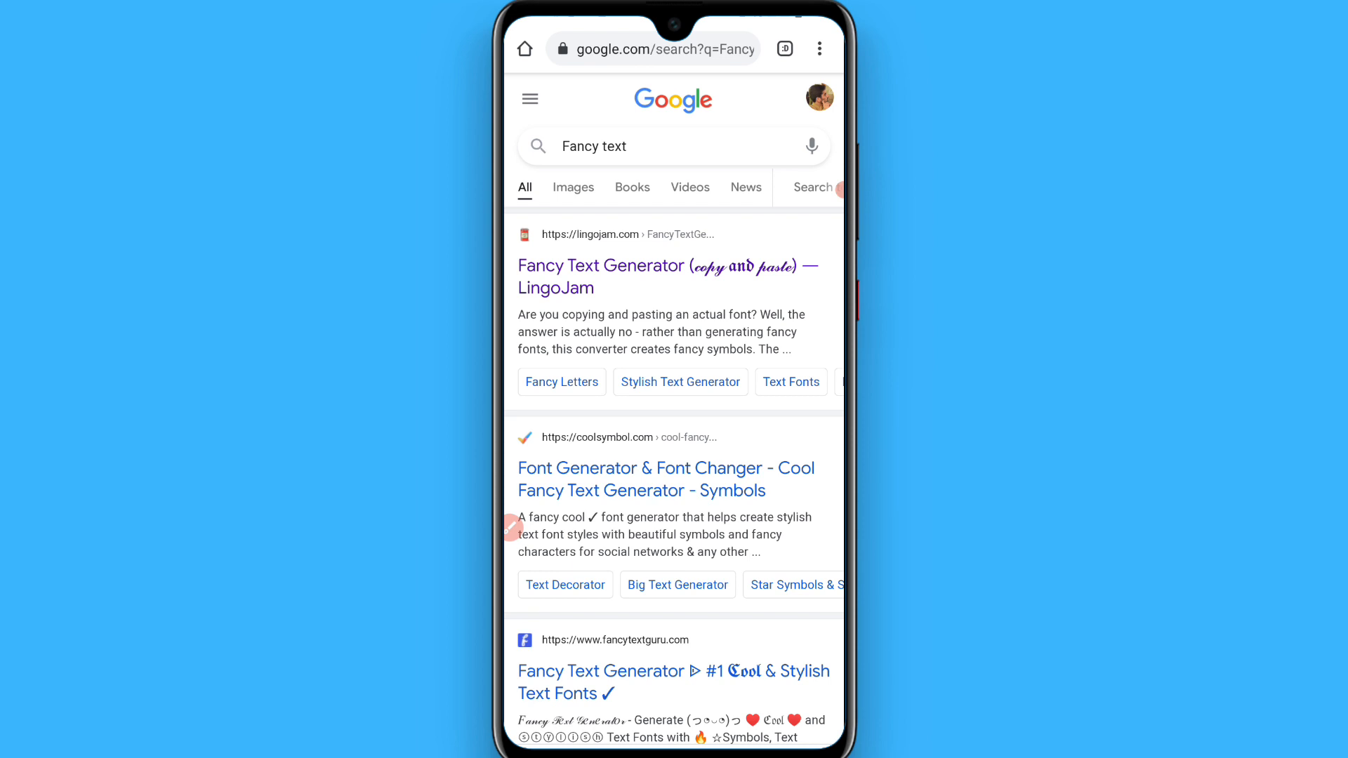
click(667, 277)
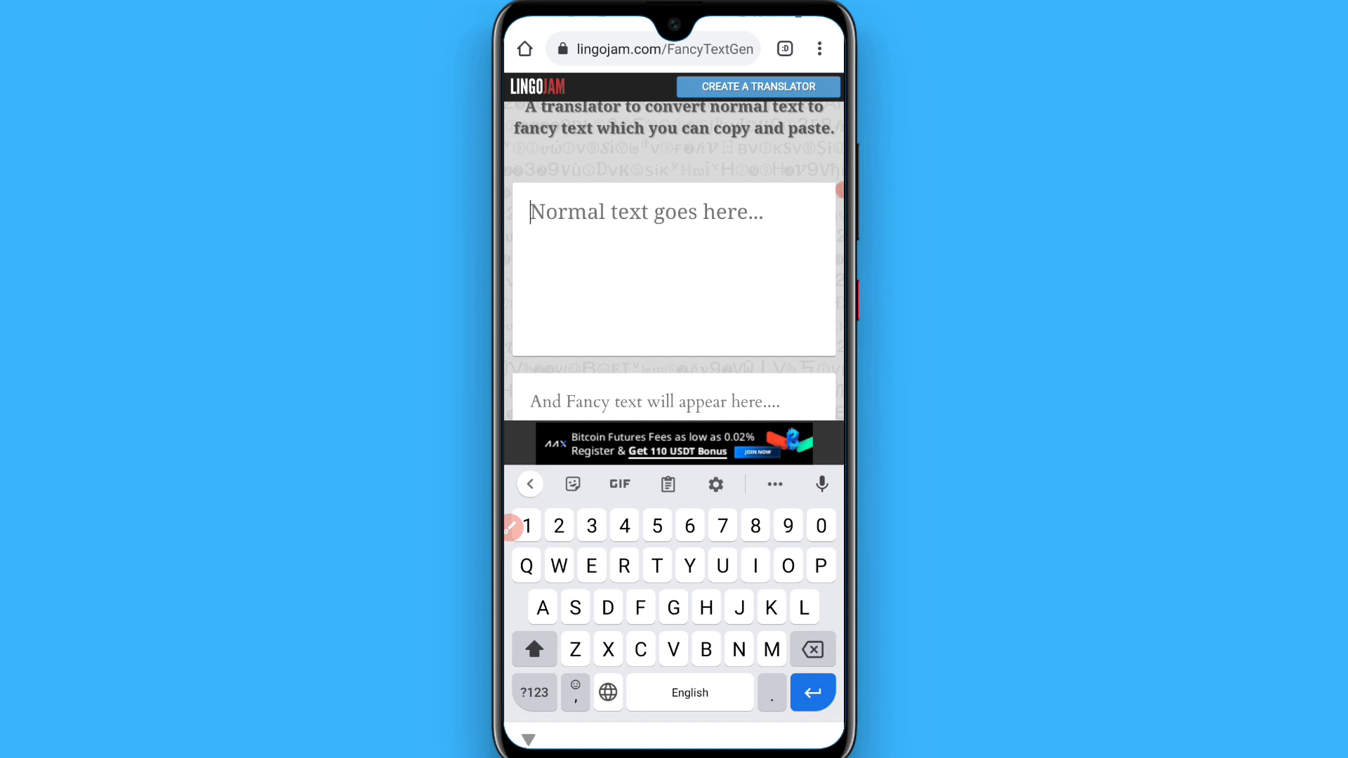
- Enter 'Tutorial' as the normal text so LingoJam generates fancy-styled versions
text(Tutori)
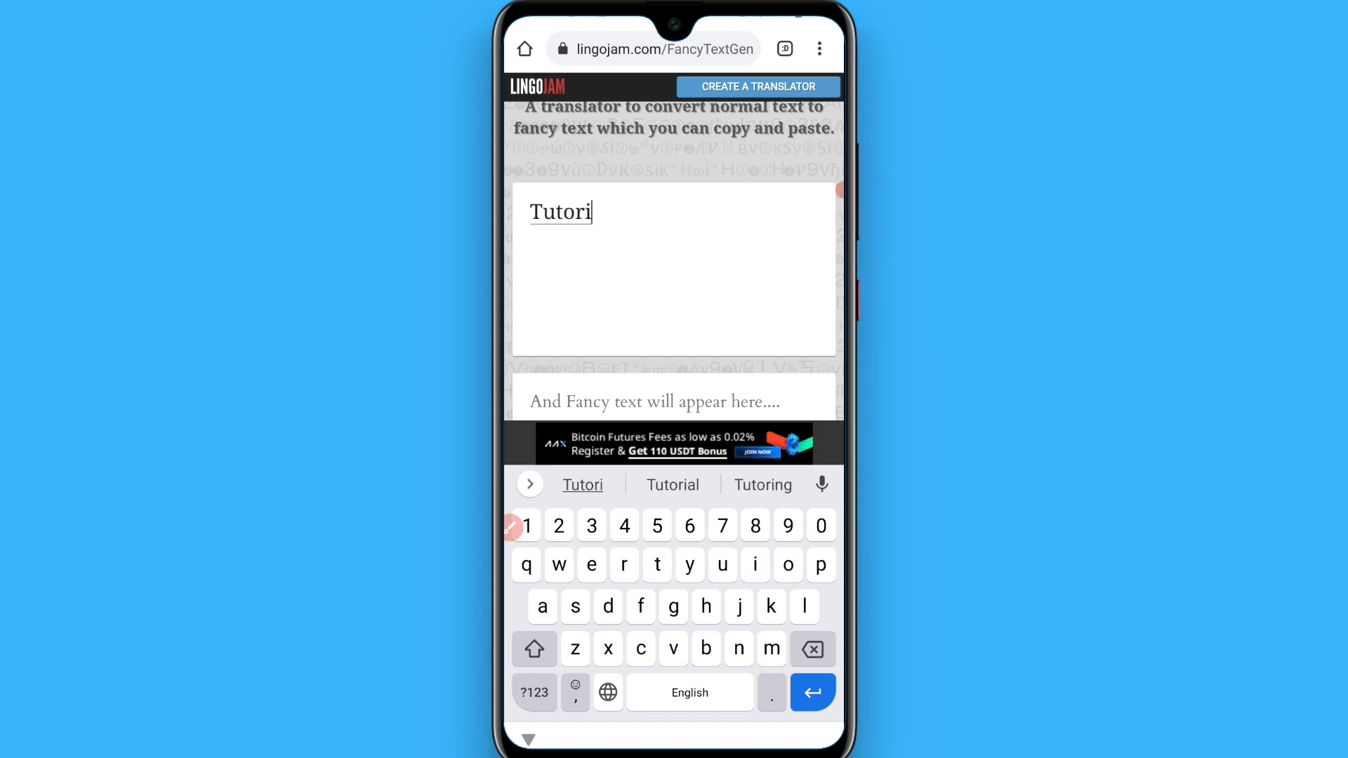
click(673, 485)
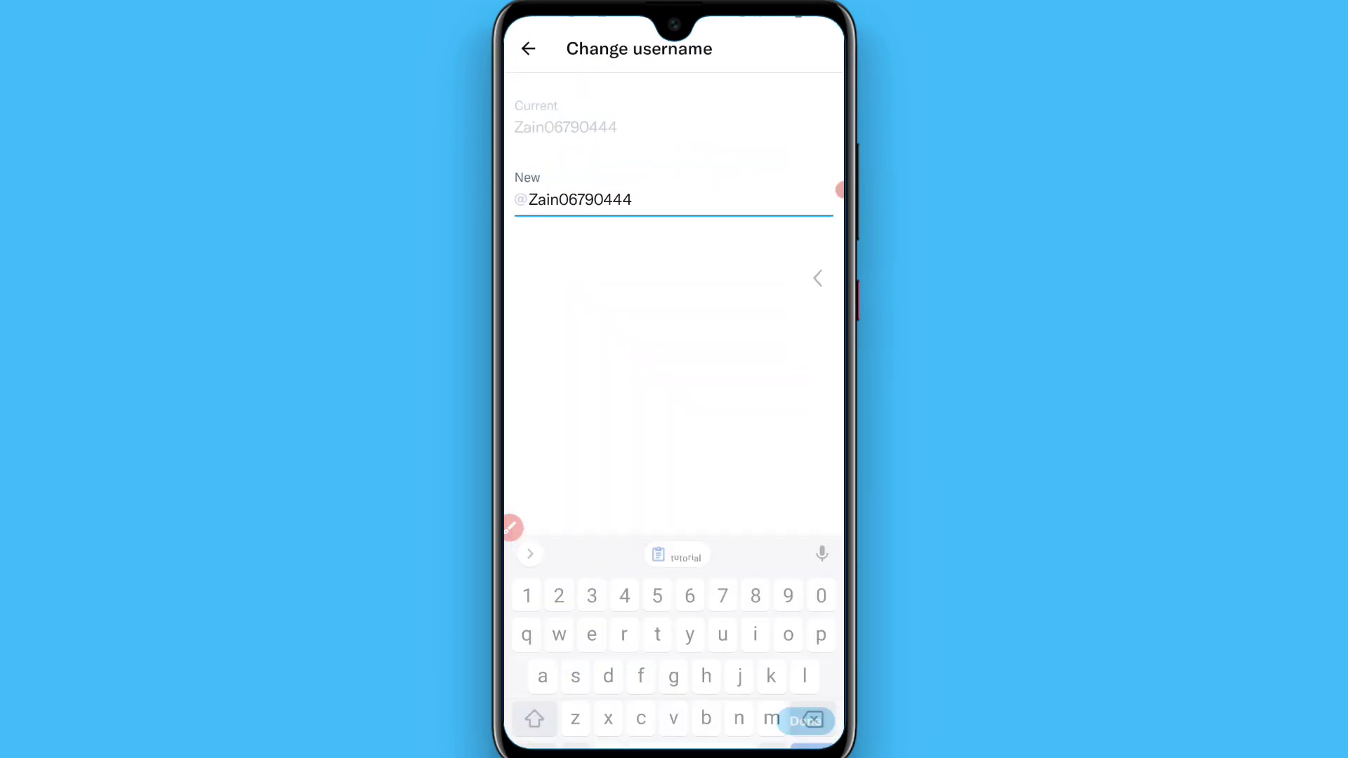
- Leave the Change username page and Account settings back to the home timeline
click(528, 48)
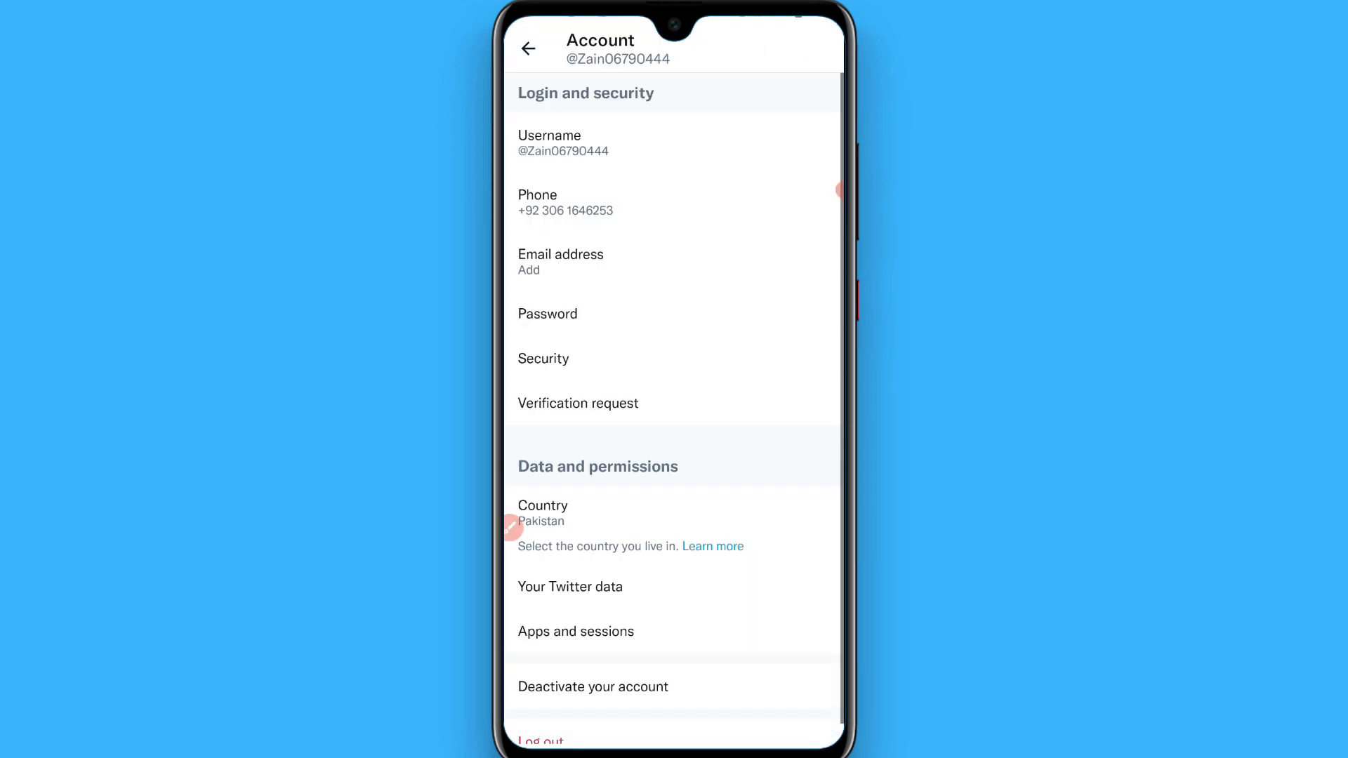
click(530, 48)
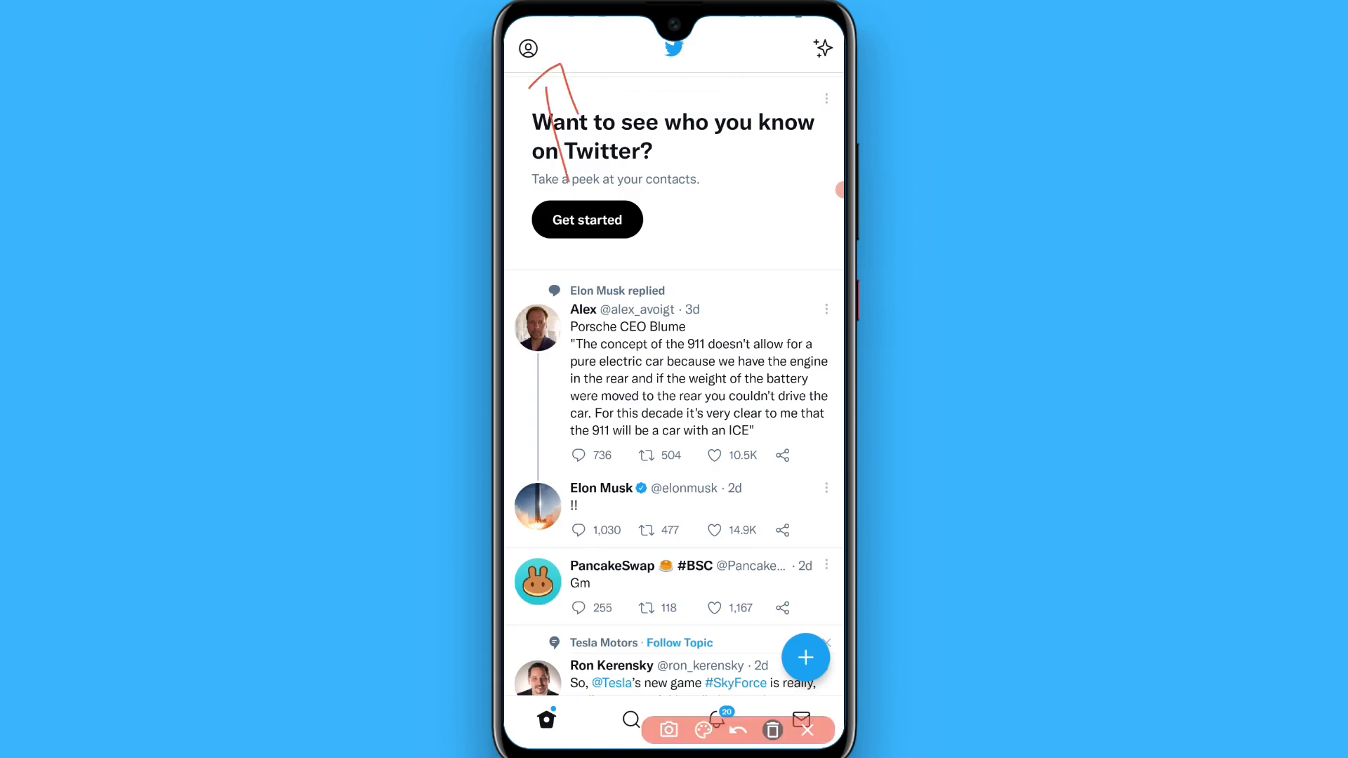
- Open Settings and privacy from the account side menu
click(771, 729)
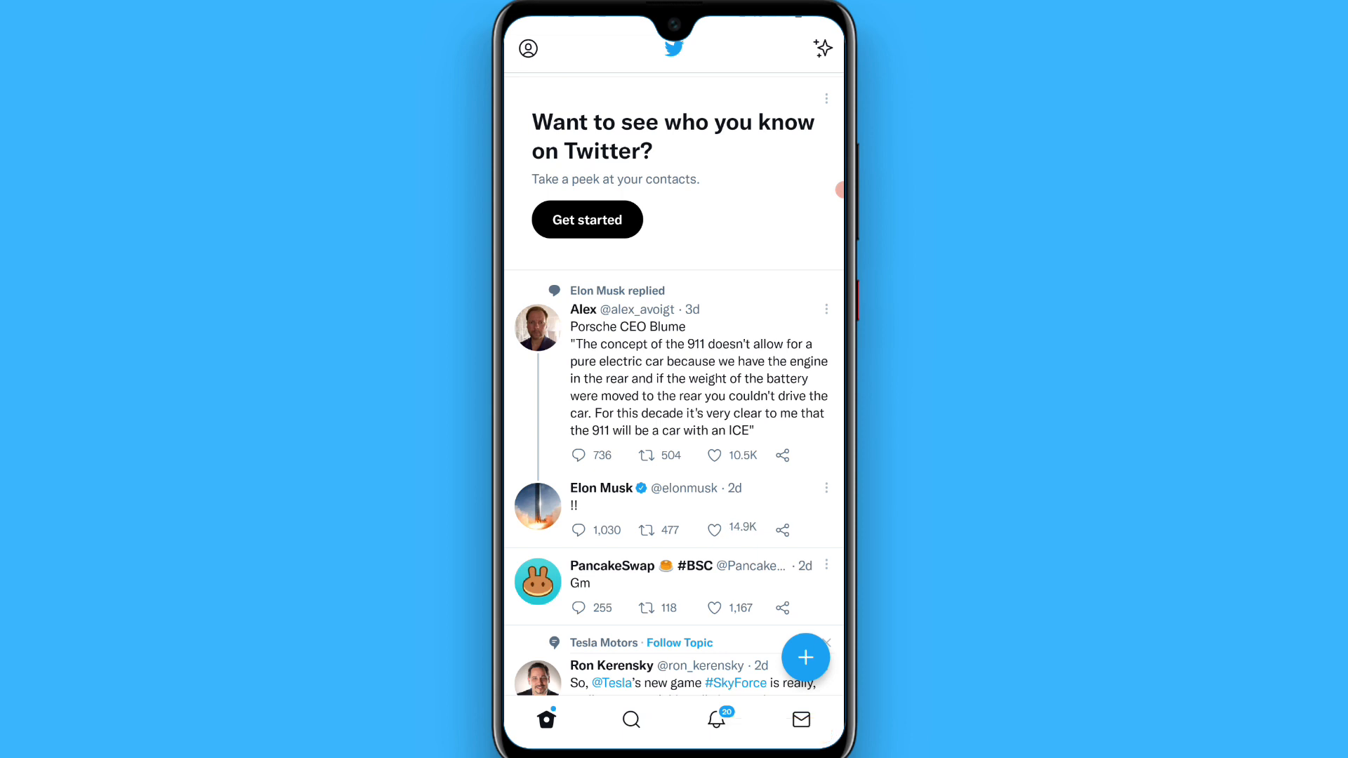
click(528, 48)
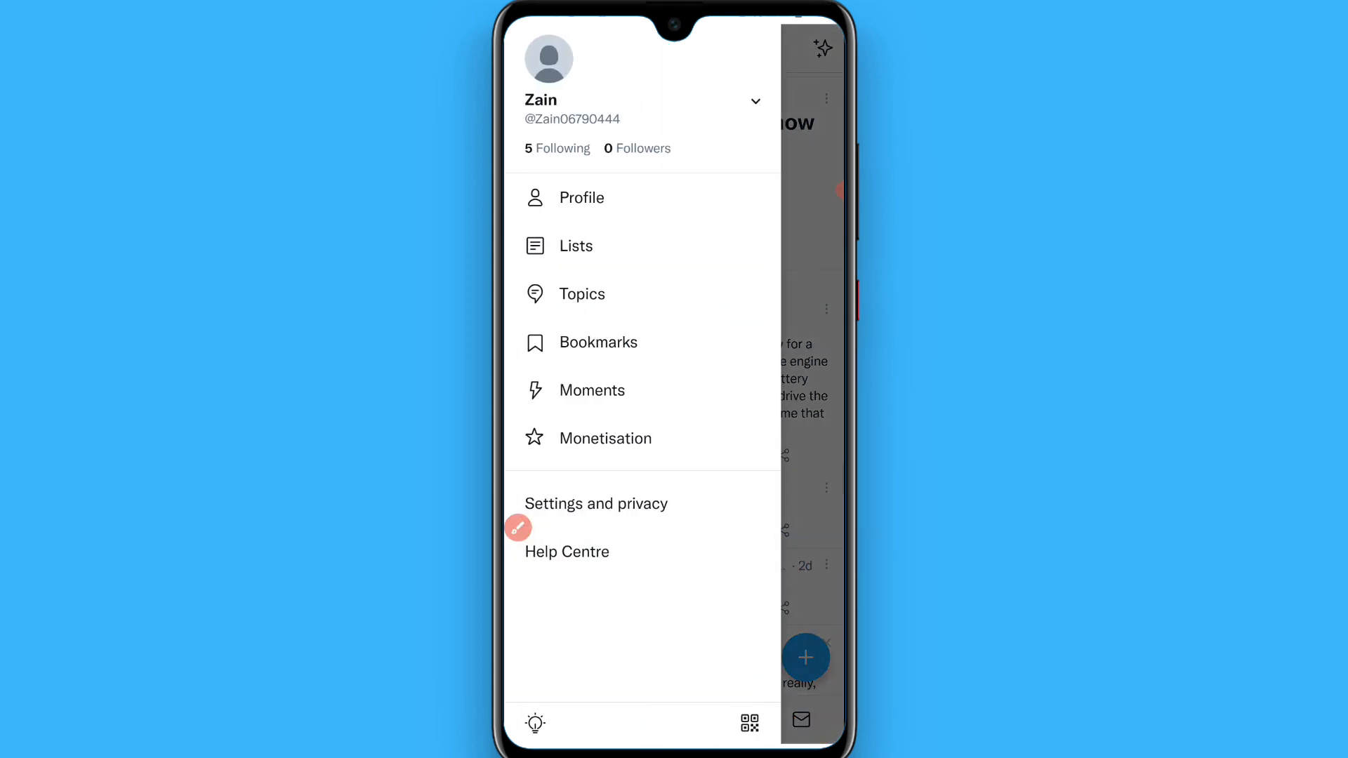
click(1032, 344)
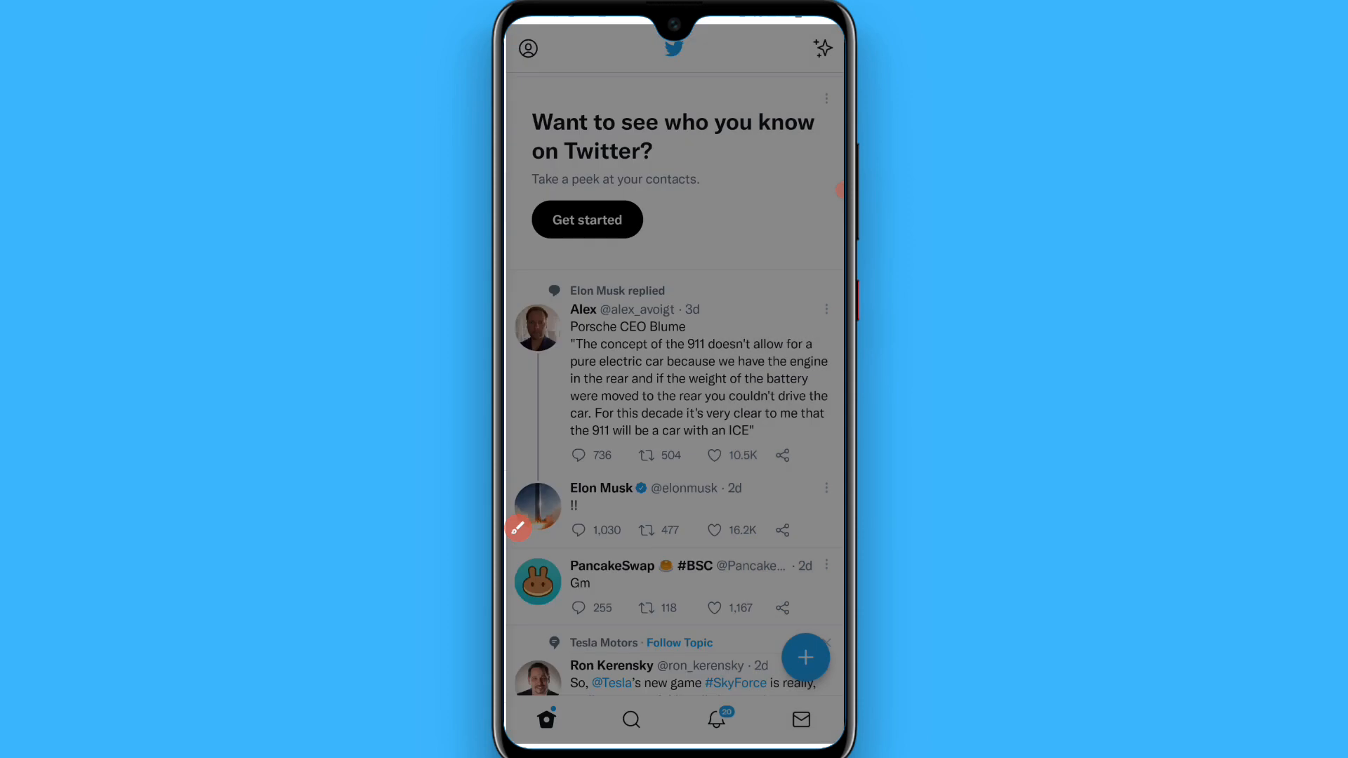
click(527, 48)
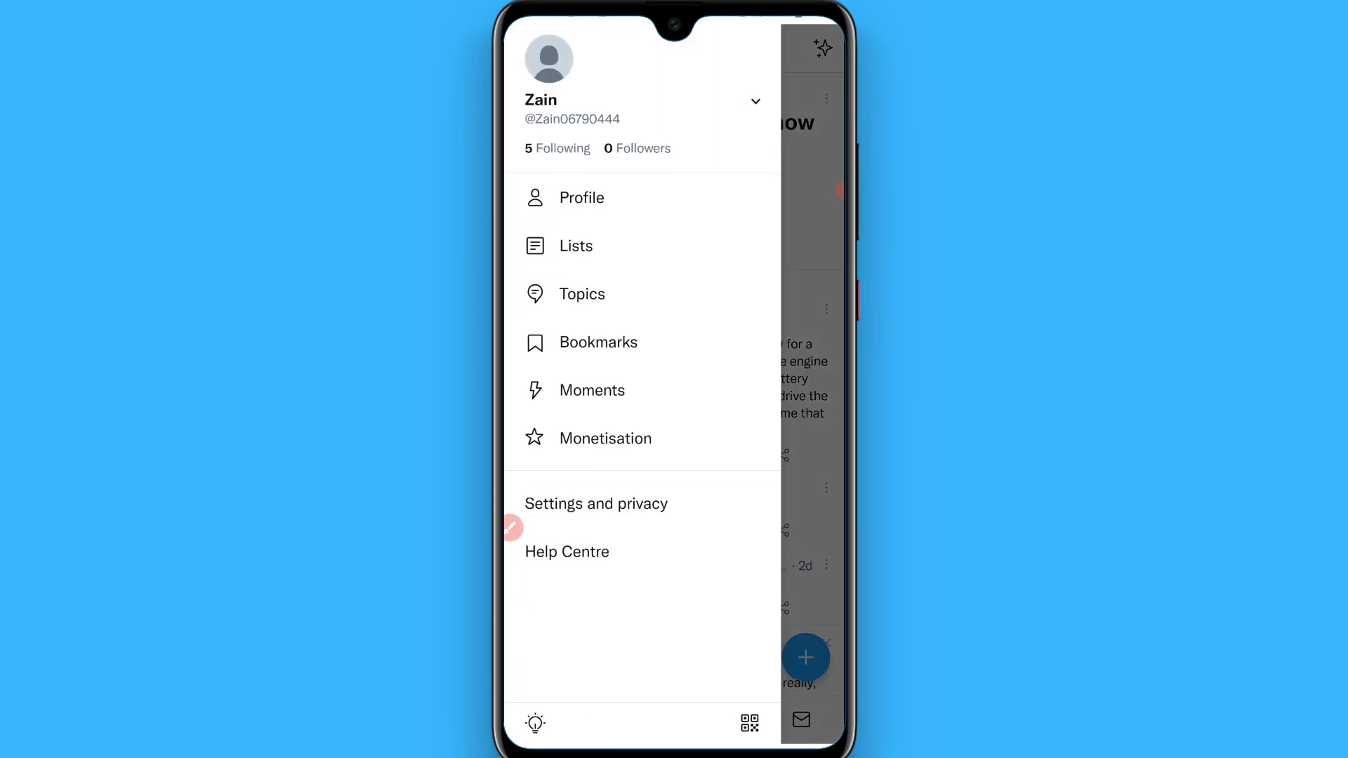
click(596, 503)
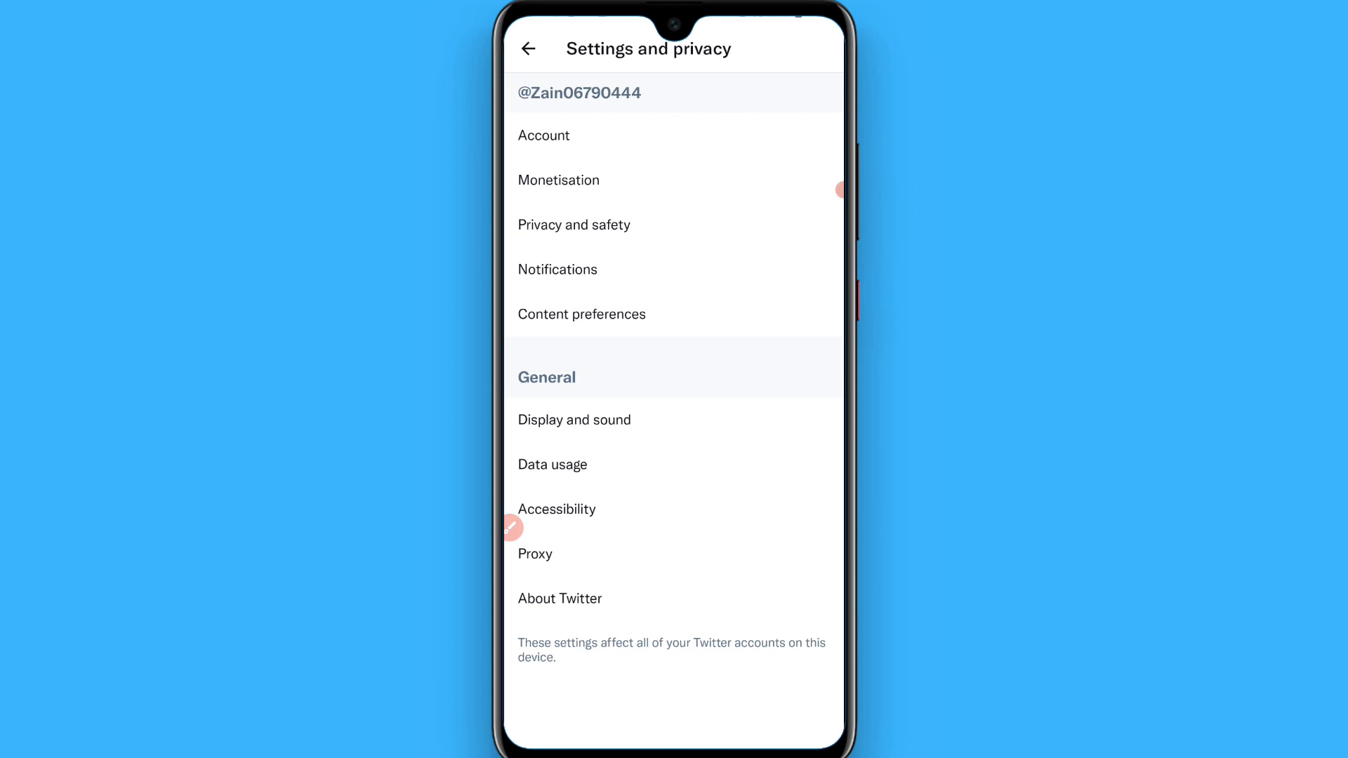
- Go into Account settings and open the Username change page
click(544, 135)
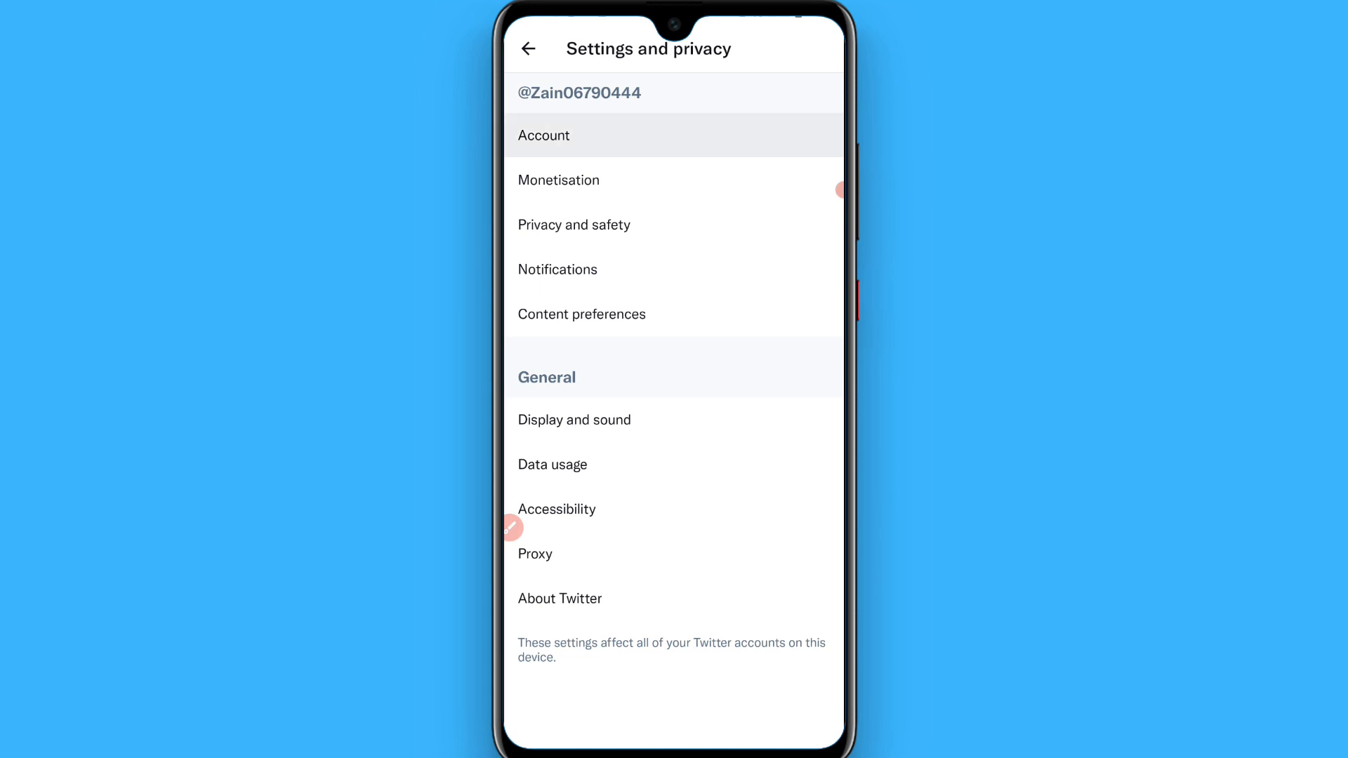
click(544, 134)
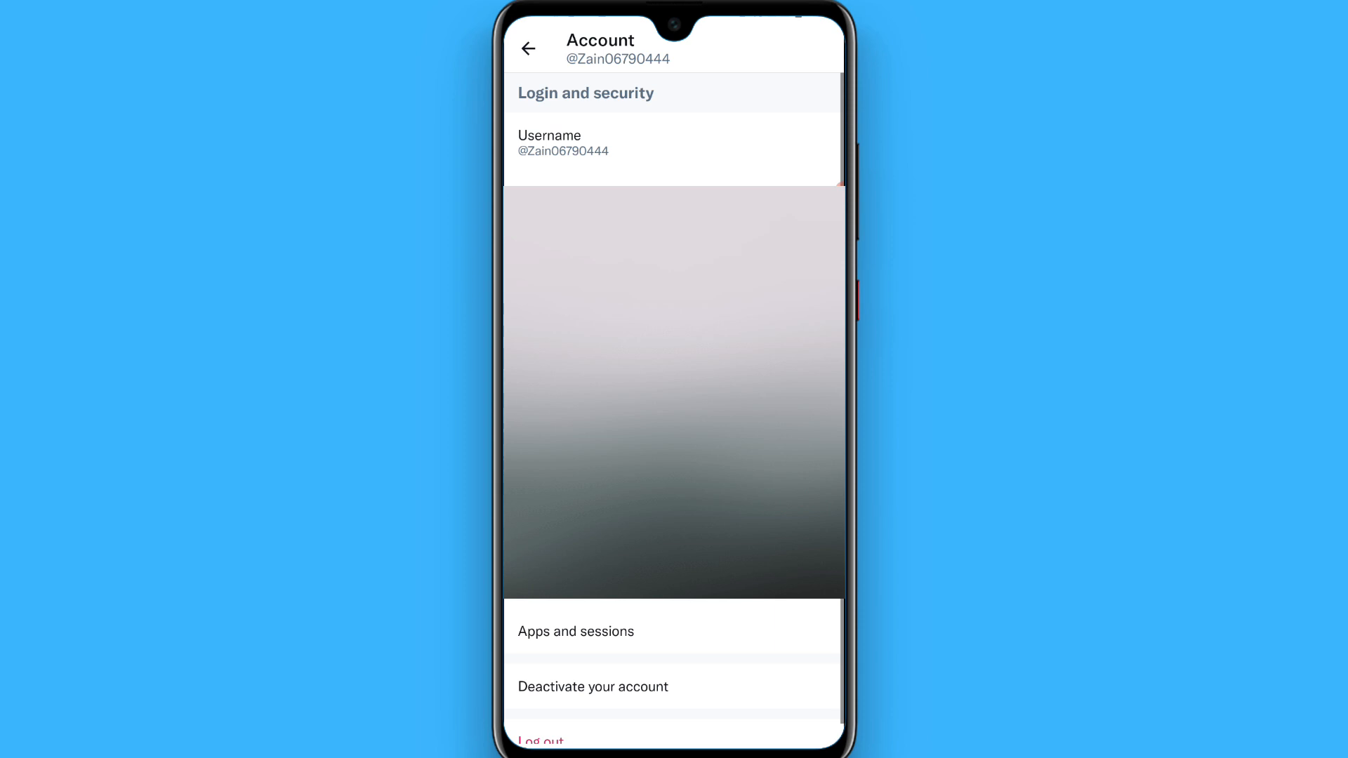
click(672, 143)
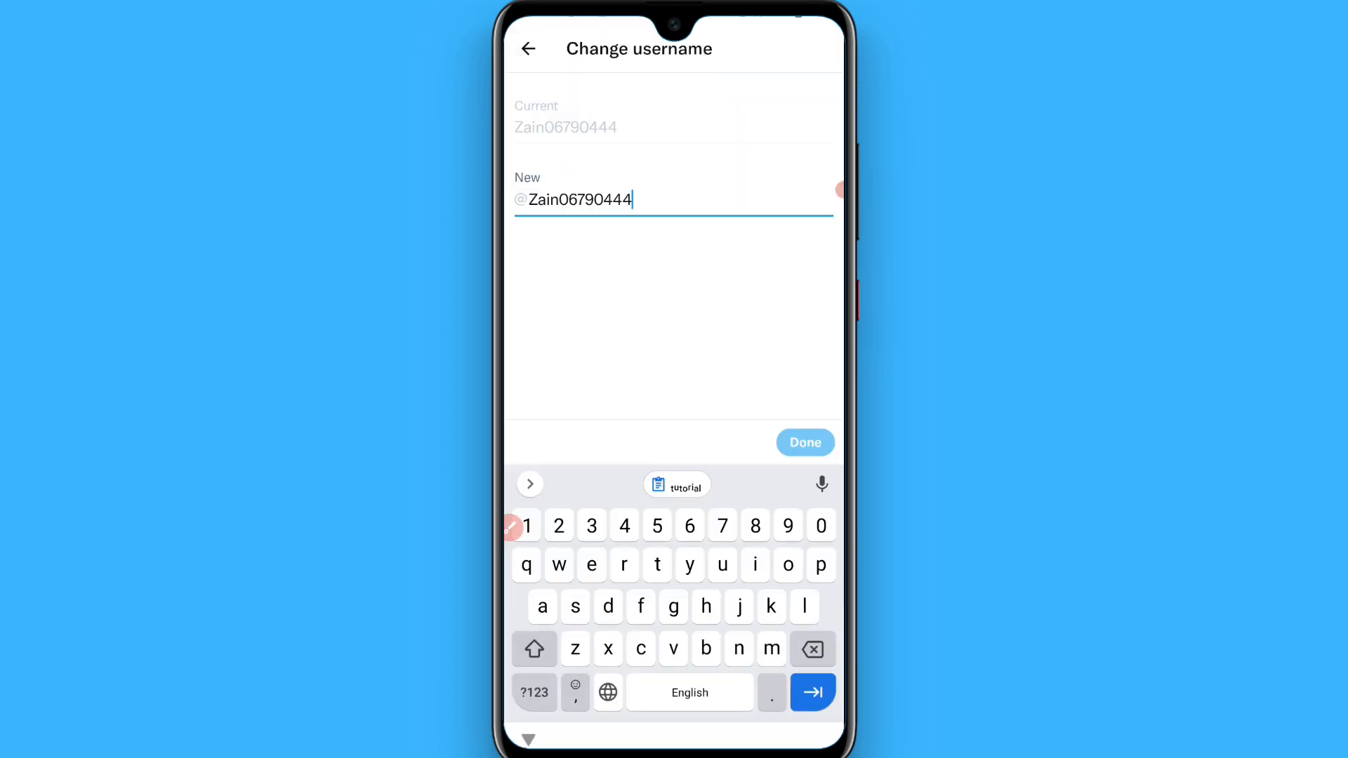
- Delete the original handle and paste the fancy-styled 'tutorial' text as the new username
click(811, 649)
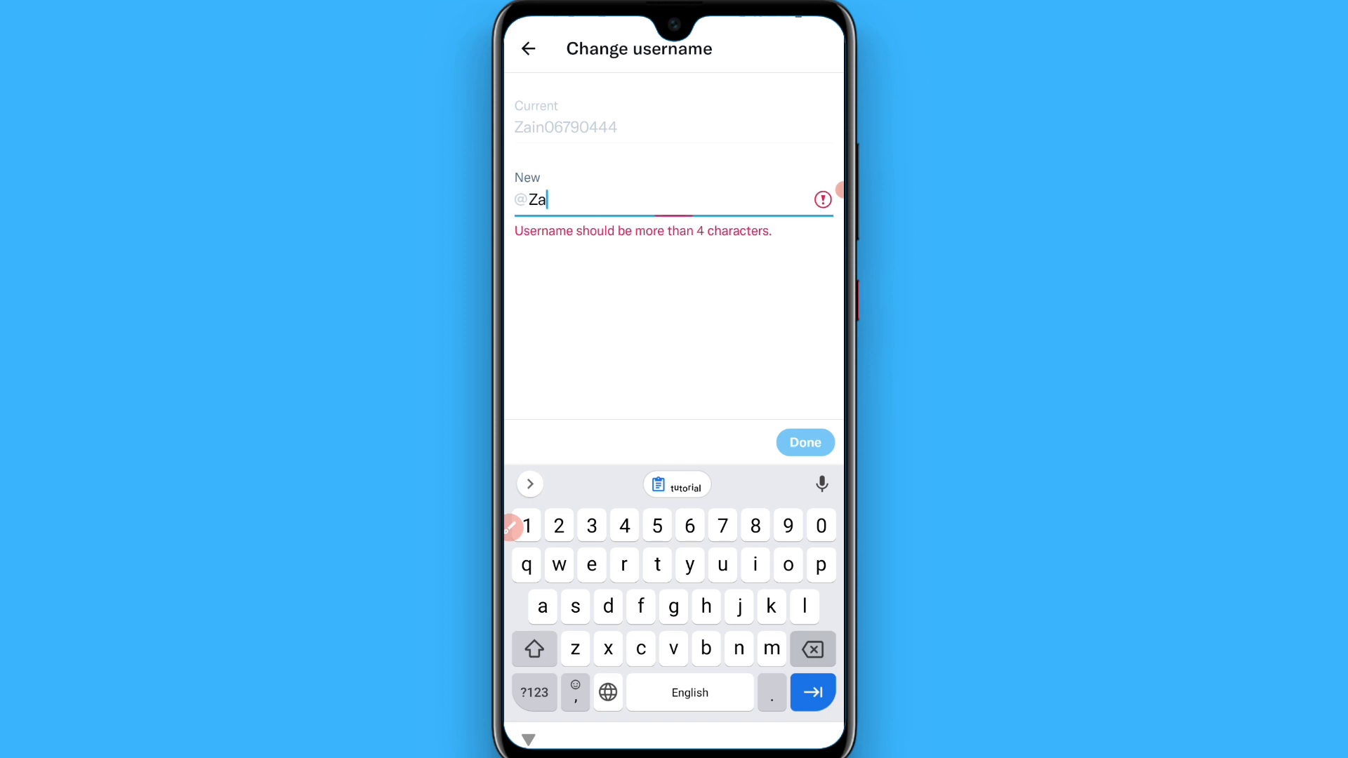
click(677, 485)
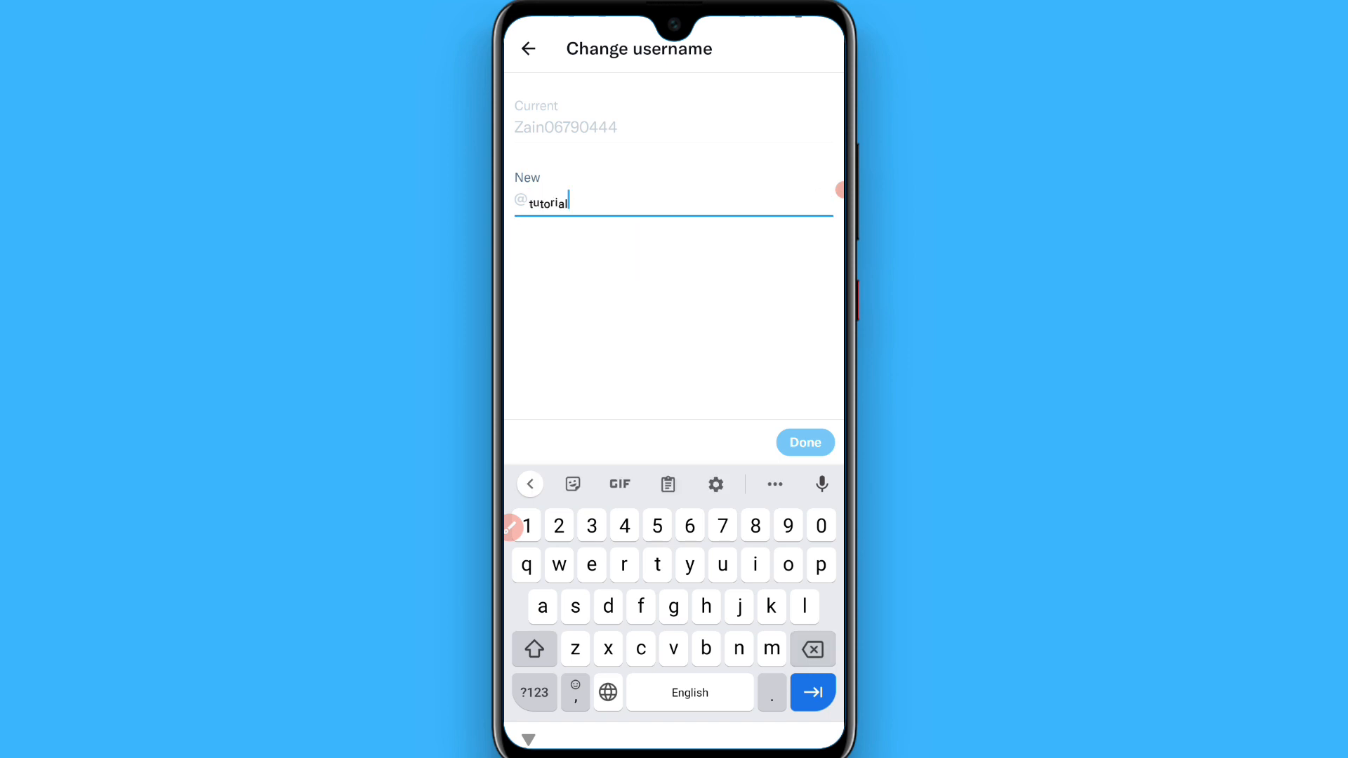